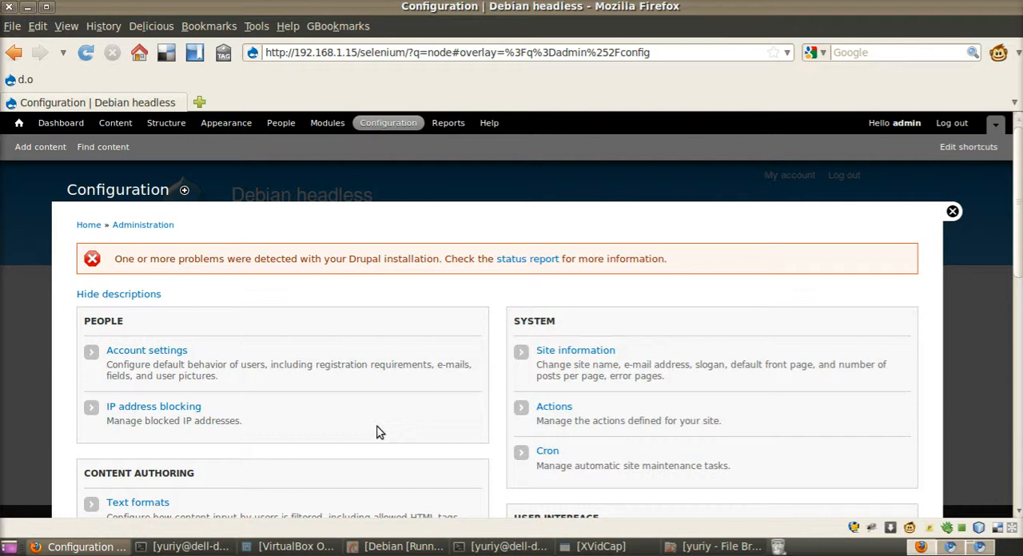
{"action": "mouse_move", "coordinate": [392, 430]}
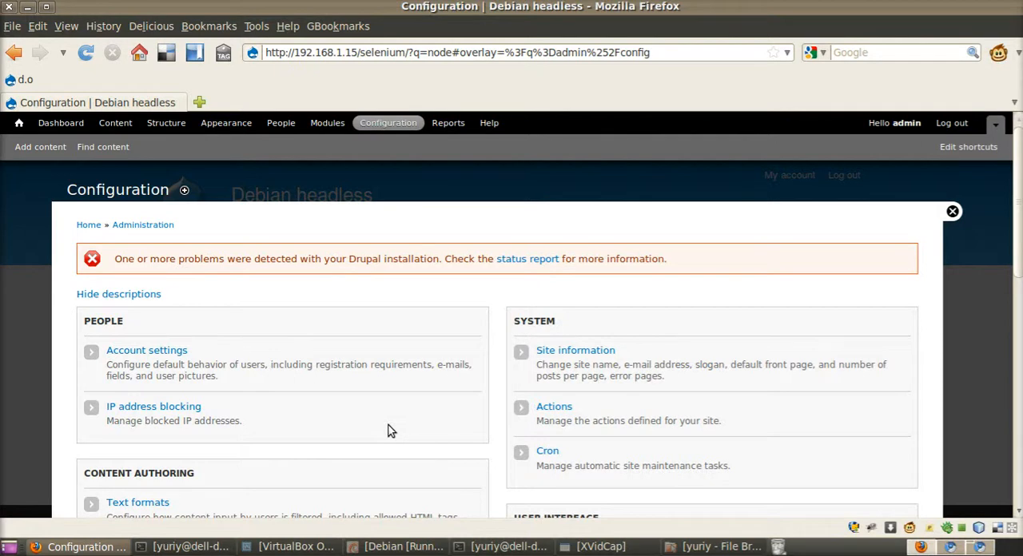
{"action": "mouse_move", "coordinate": [470, 478]}
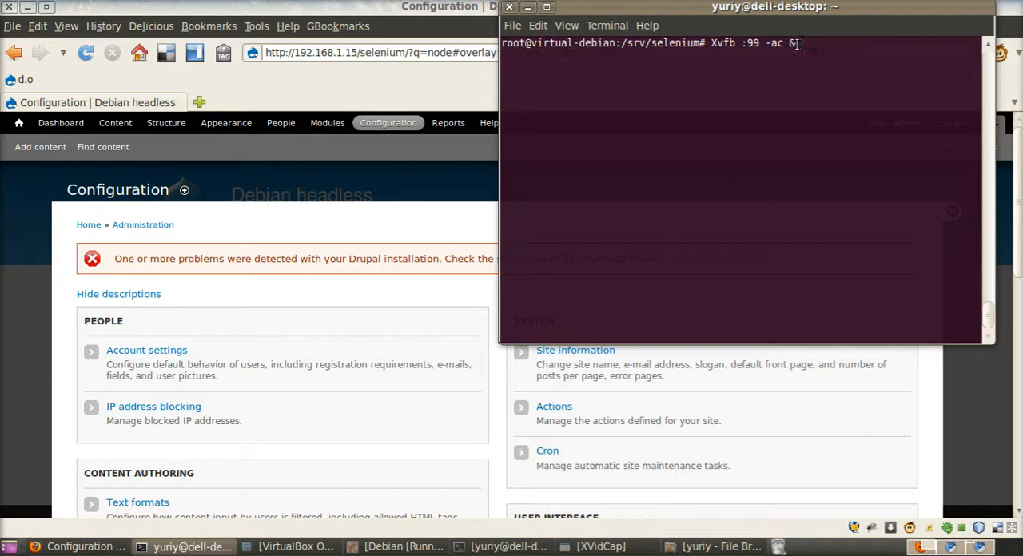
{"action": "mouse_move", "coordinate": [787, 96]}
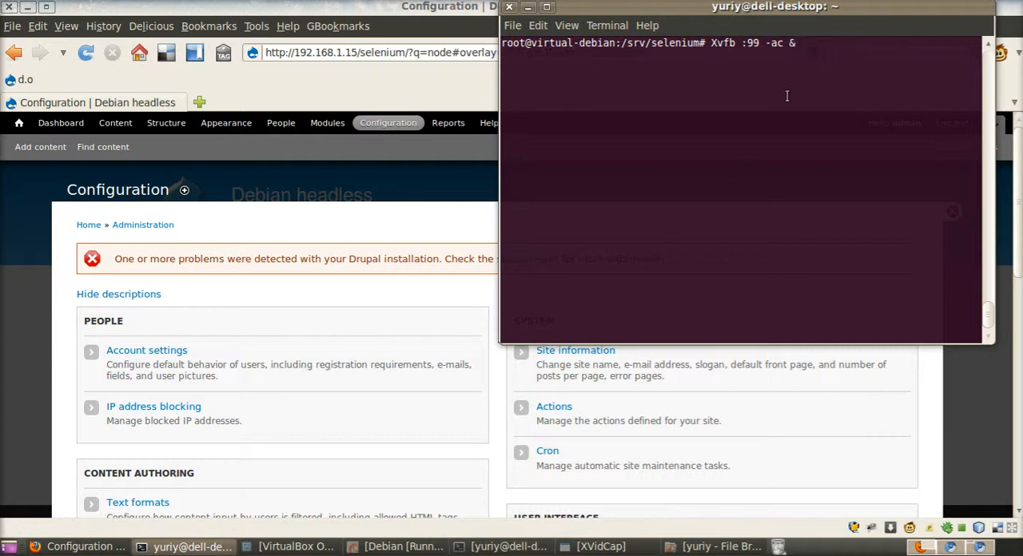
- Start Xvfb :99 in the background, clear the terminal, and launch selenium-server-standalone-2.0b3.jar
{"action": "key", "text": "Return"}
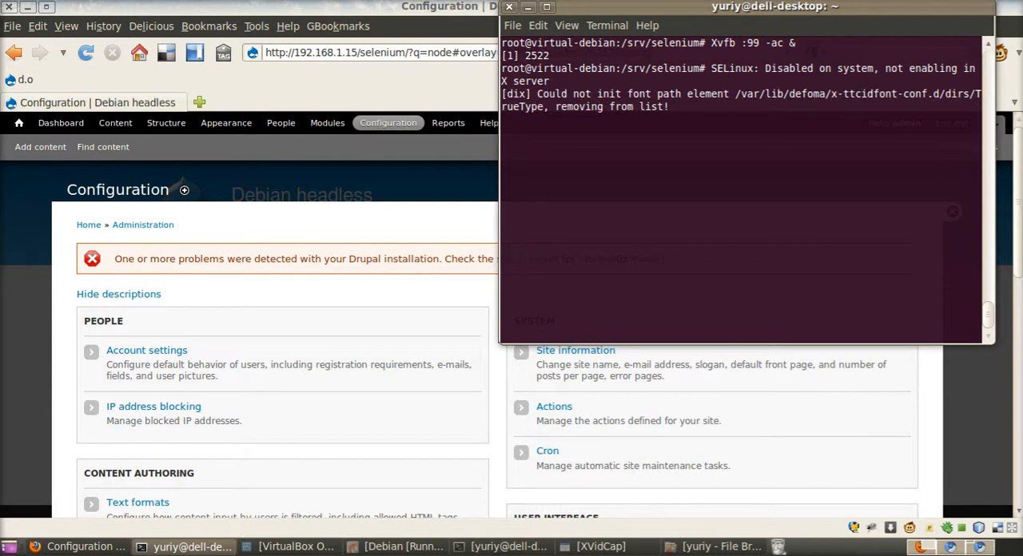
{"action": "type", "text": "clear"}
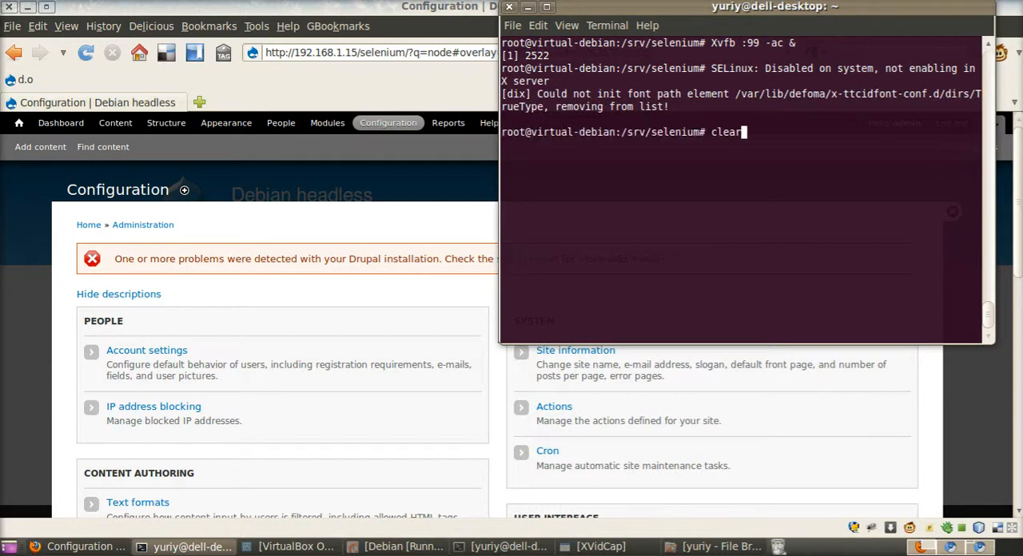
{"action": "type", "text": "java -jar selenium-server-standalone-2.0b3.jar"}
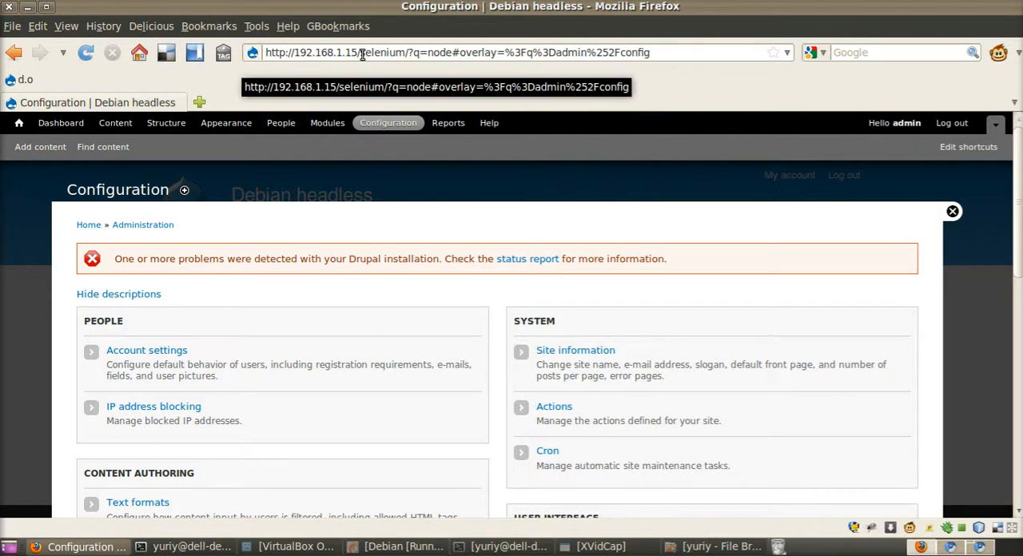
{"action": "mouse_move", "coordinate": [454, 302]}
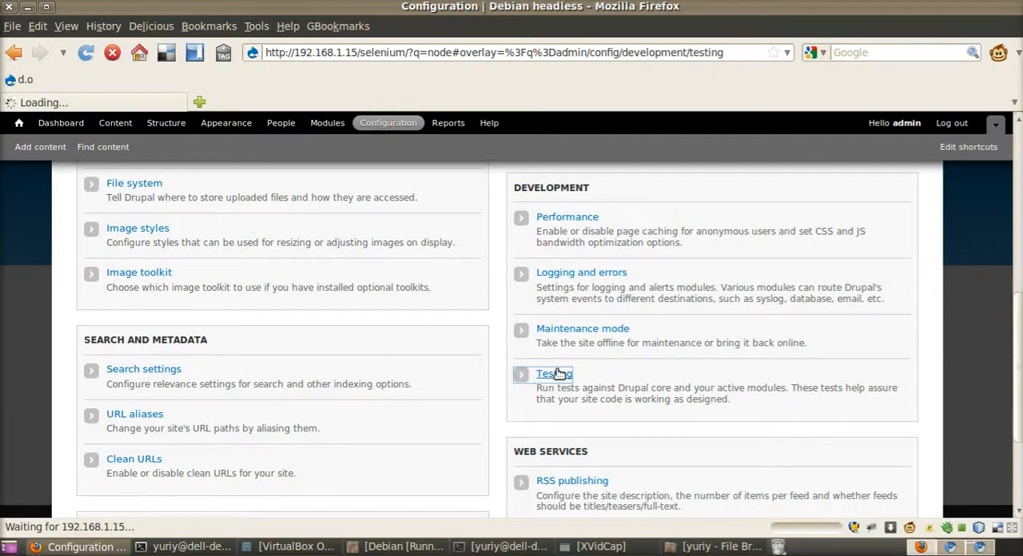
- From the Testing administration page, start the Selenium test group run with Run tests
{"action": "left_click", "coordinate": [553, 374]}
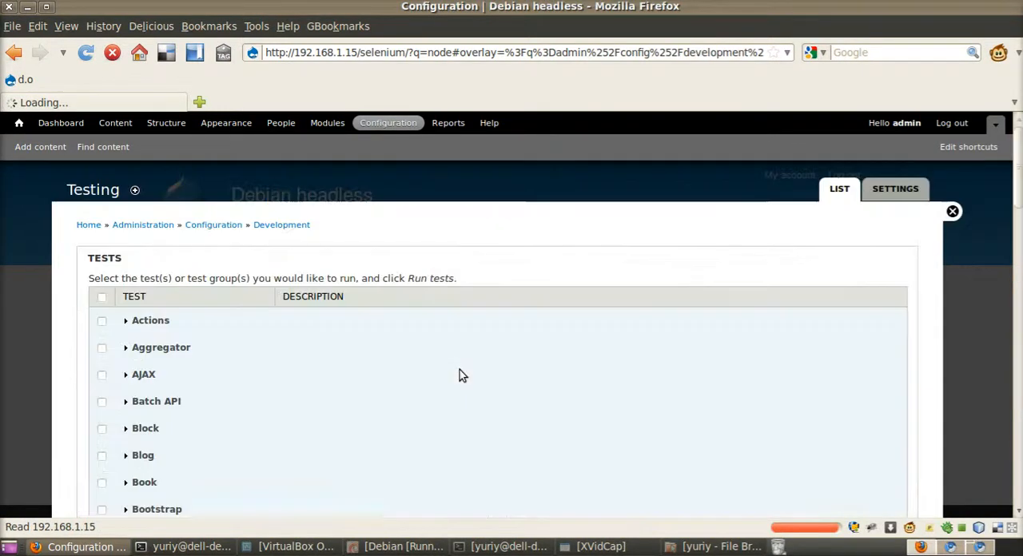
{"action": "scroll", "scroll_direction": "down", "scroll_amount": 3}
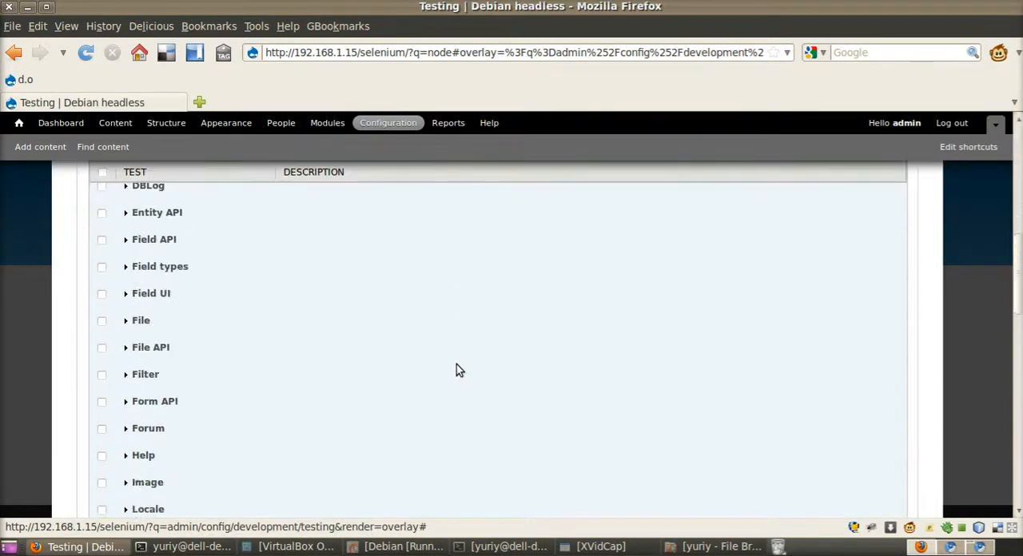
{"action": "scroll", "scroll_direction": "down", "scroll_amount": 3}
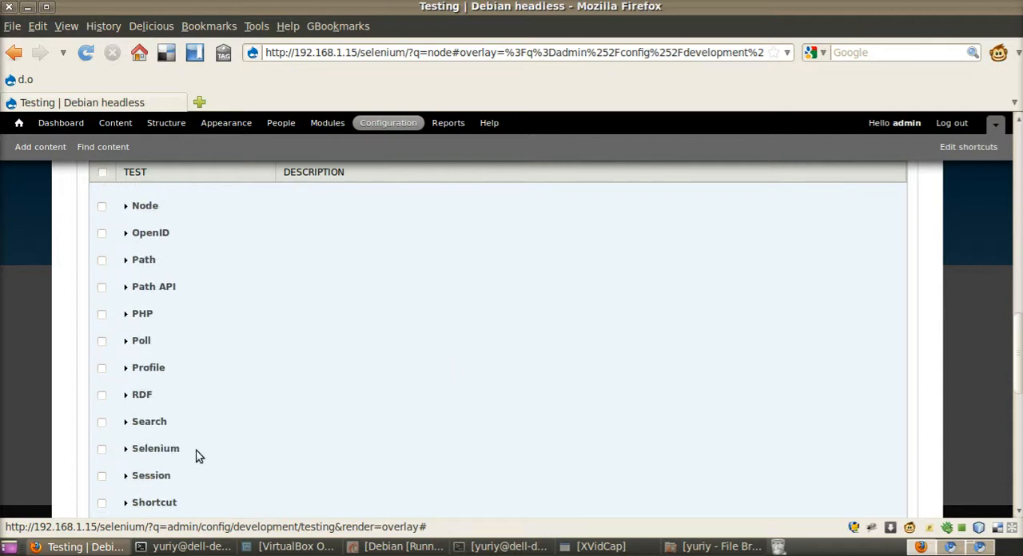
{"action": "scroll", "scroll_direction": "down", "scroll_amount": 3}
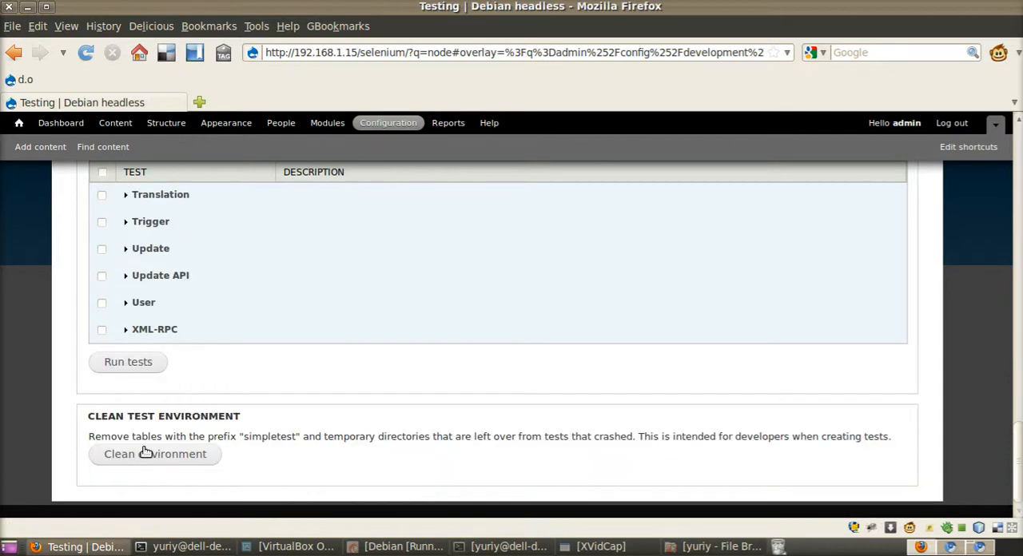
{"action": "left_click", "coordinate": [128, 362]}
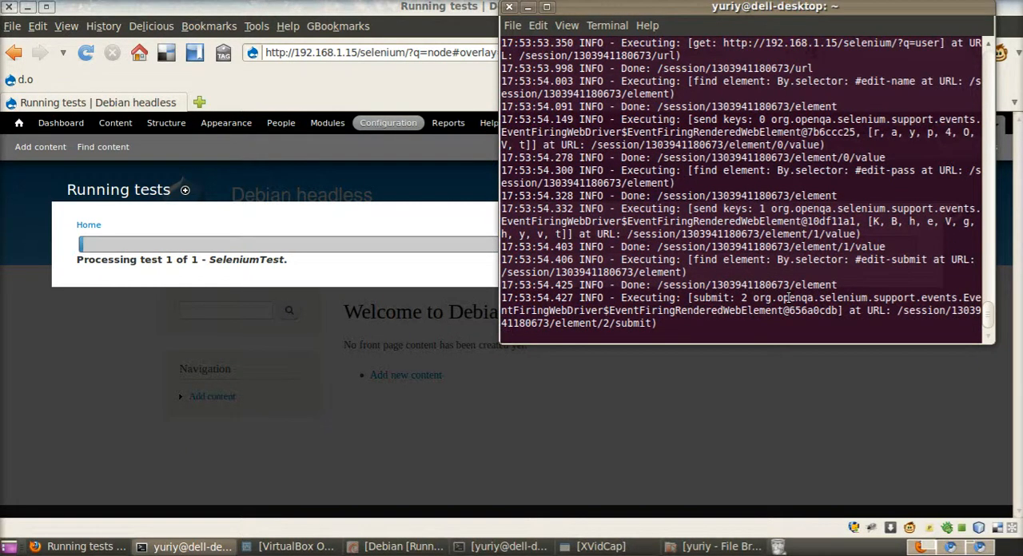
- Follow the SeleniumTest batch until it finishes with 12 passes, 0 fails, 0 exceptions
{"action": "scroll", "scroll_direction": "down", "scroll_amount": 3}
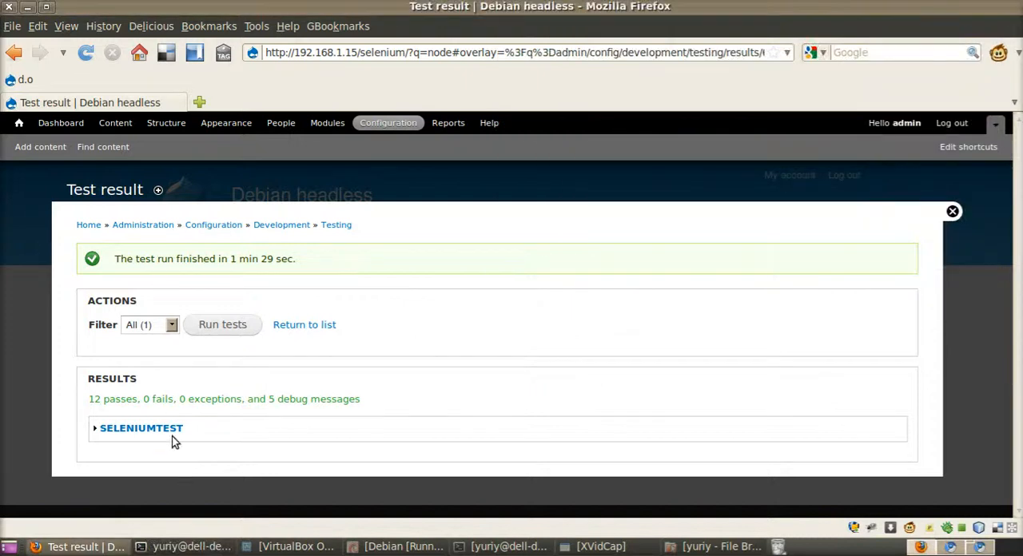
- Expand the SELENIUMTEST result messages, view the 'Screenshot created' images, and close their tabs
{"action": "left_click", "coordinate": [140, 429]}
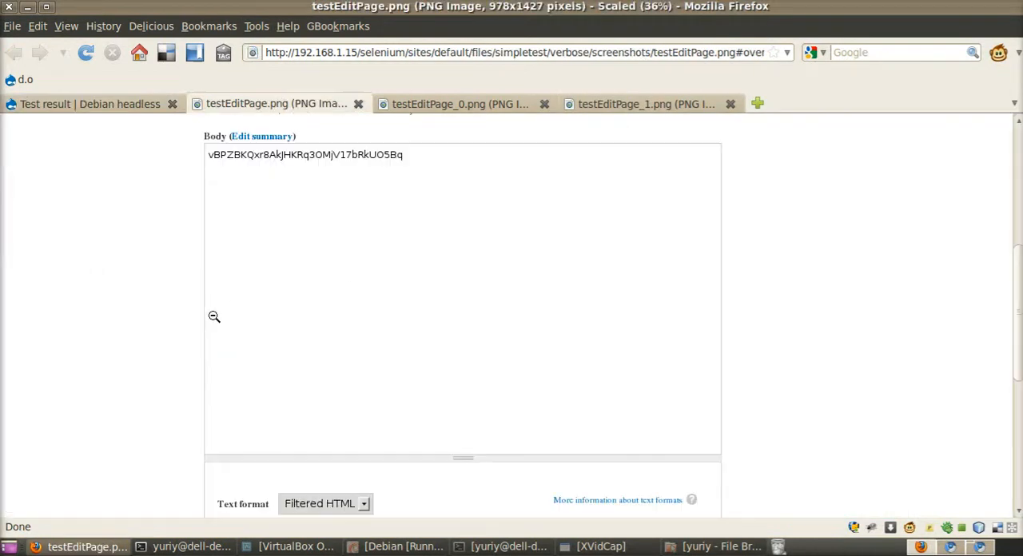
{"action": "scroll", "scroll_direction": "down", "scroll_amount": 3}
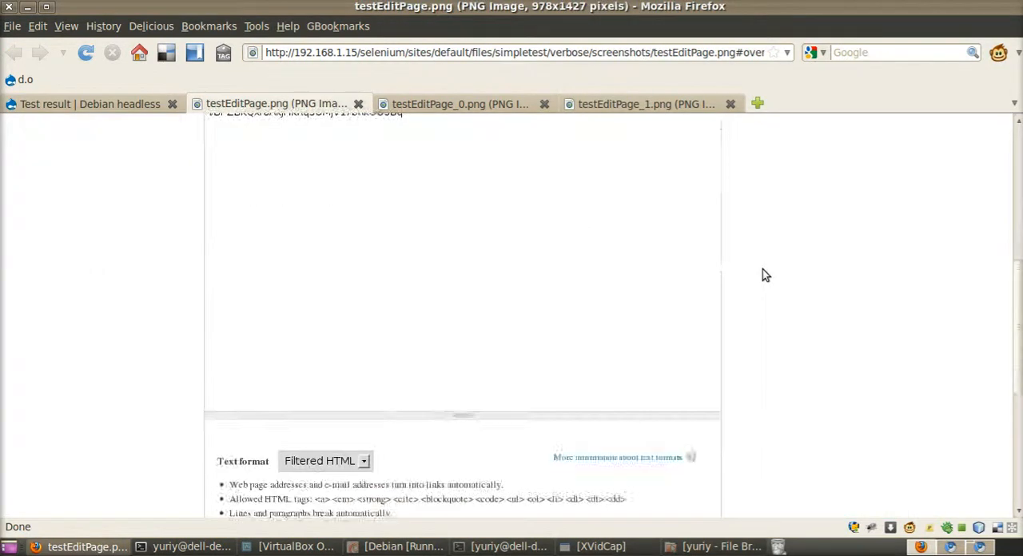
{"action": "scroll", "scroll_direction": "down", "scroll_amount": 3}
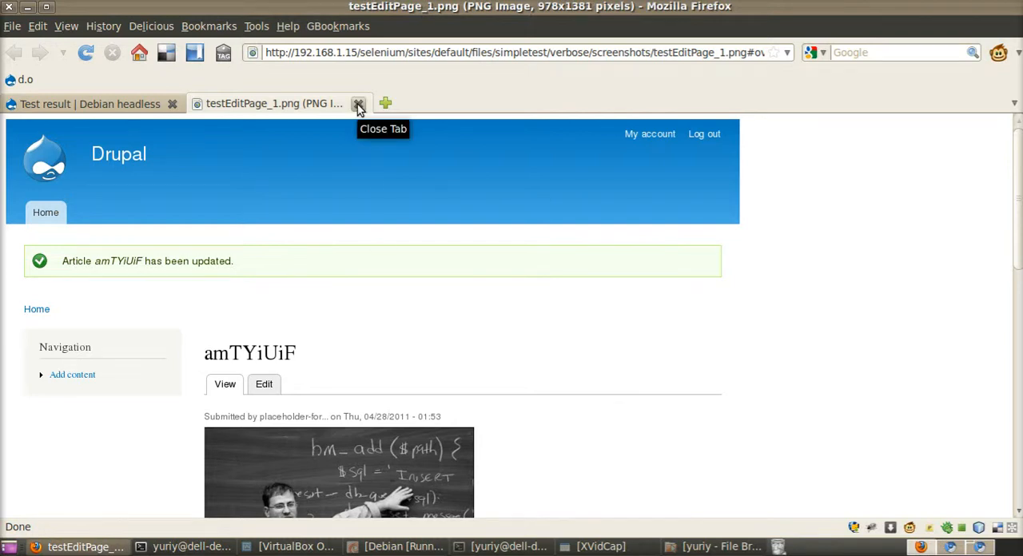
{"action": "left_click", "coordinate": [359, 102]}
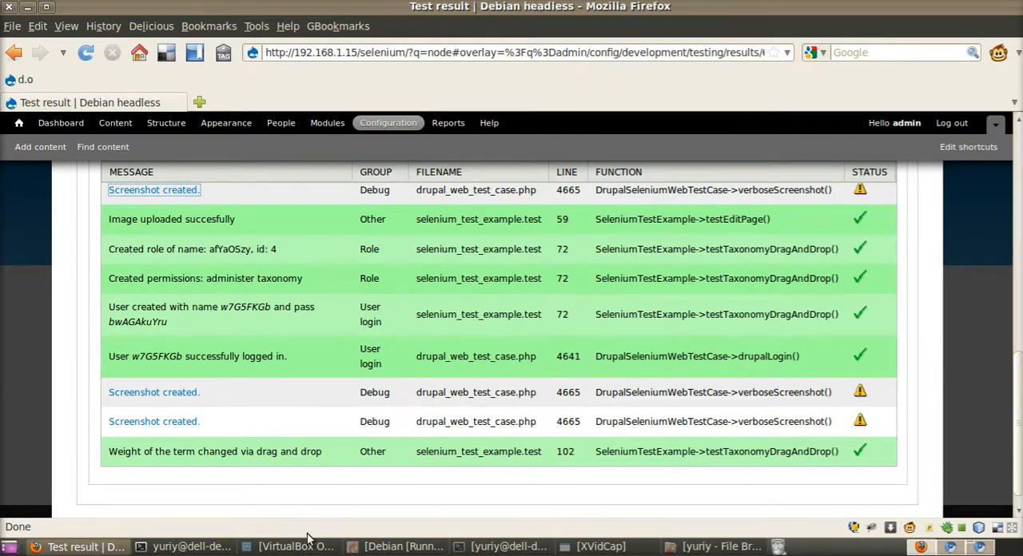
{"action": "left_click", "coordinate": [510, 547]}
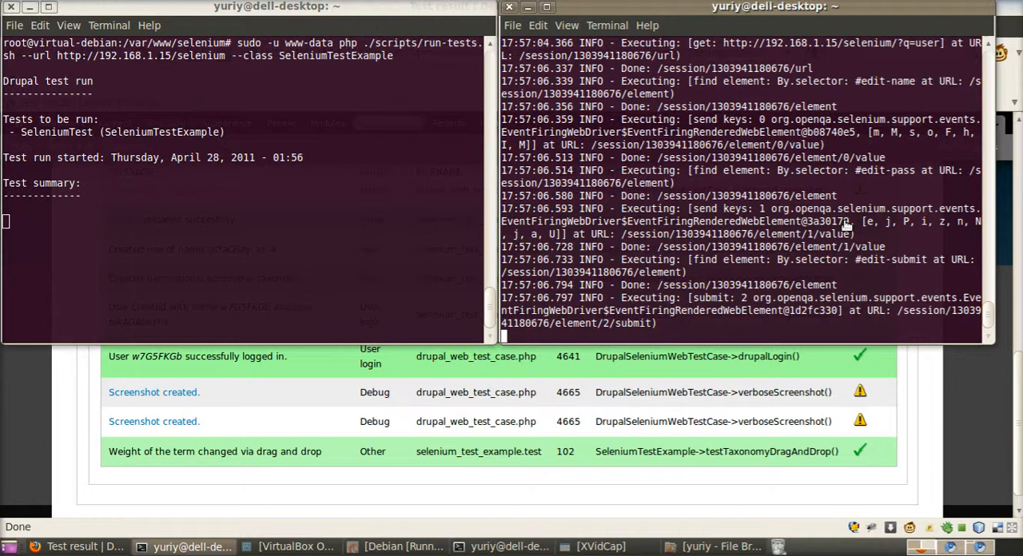
- Follow the console summary of 12 passes in 1 min 28 sec, then bring the Firefox results forward
{"action": "scroll", "scroll_direction": "down", "scroll_amount": 3}
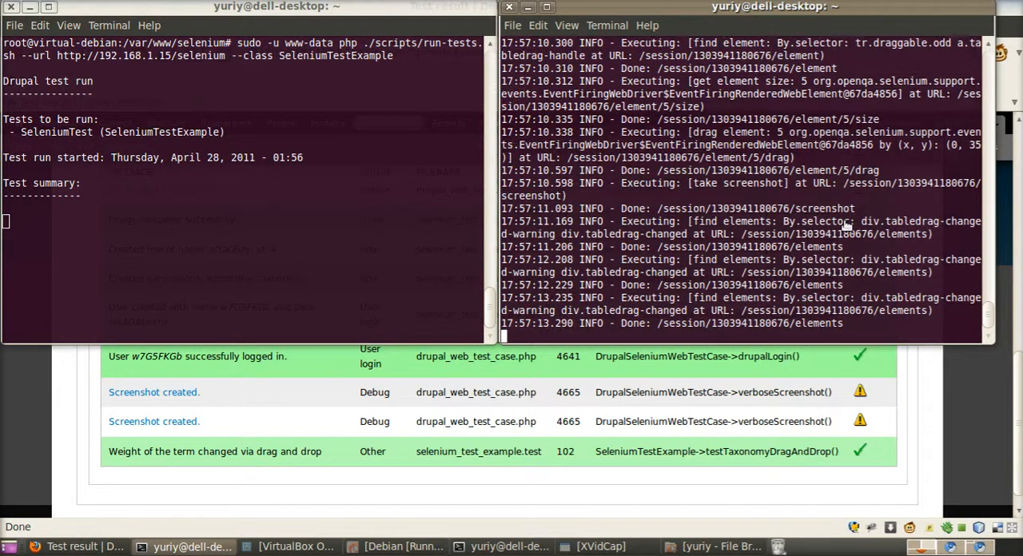
{"action": "scroll", "scroll_direction": "down", "scroll_amount": 3}
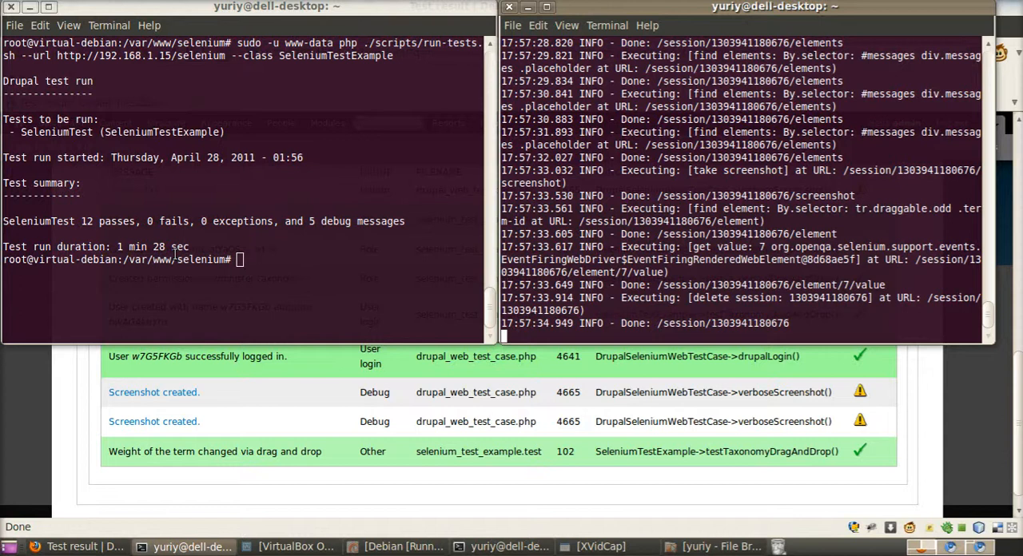
{"action": "left_click", "coordinate": [72, 546]}
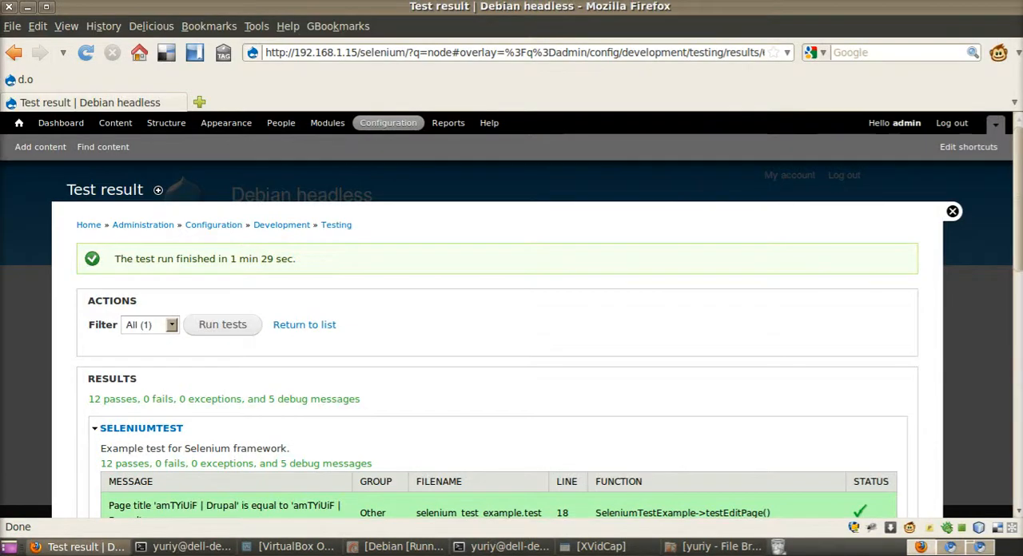
{"action": "mouse_move", "coordinate": [377, 279]}
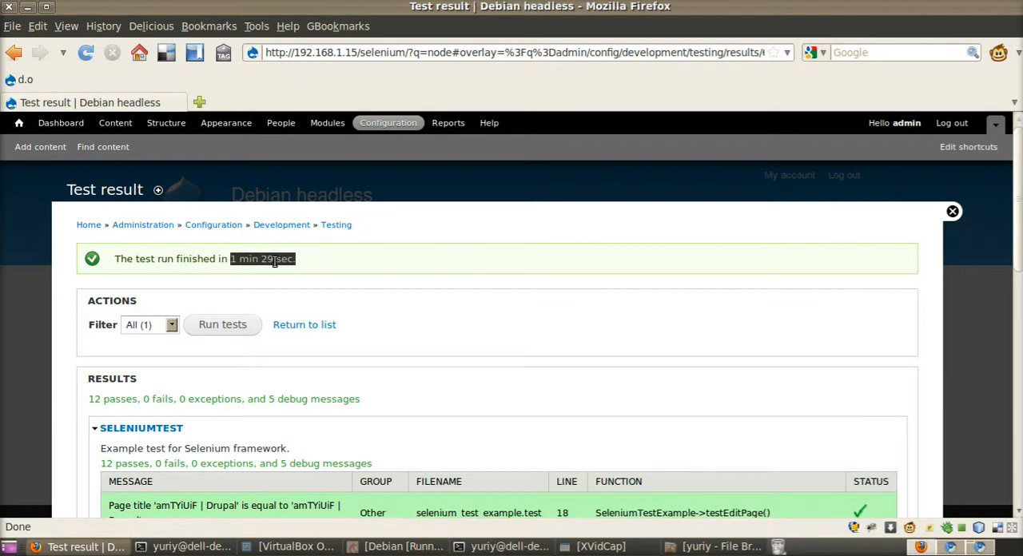
{"action": "mouse_move", "coordinate": [358, 531]}
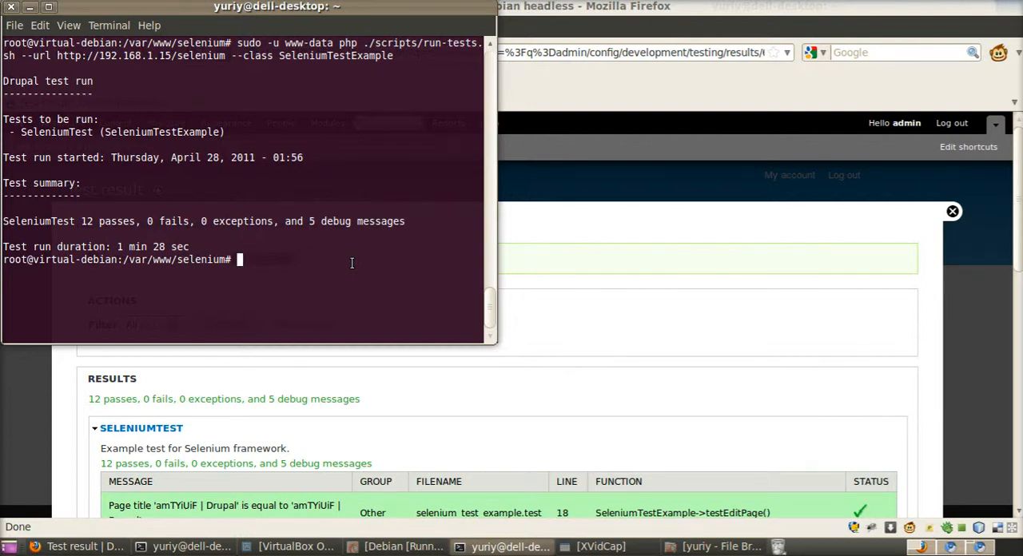
{"action": "mouse_move", "coordinate": [482, 393]}
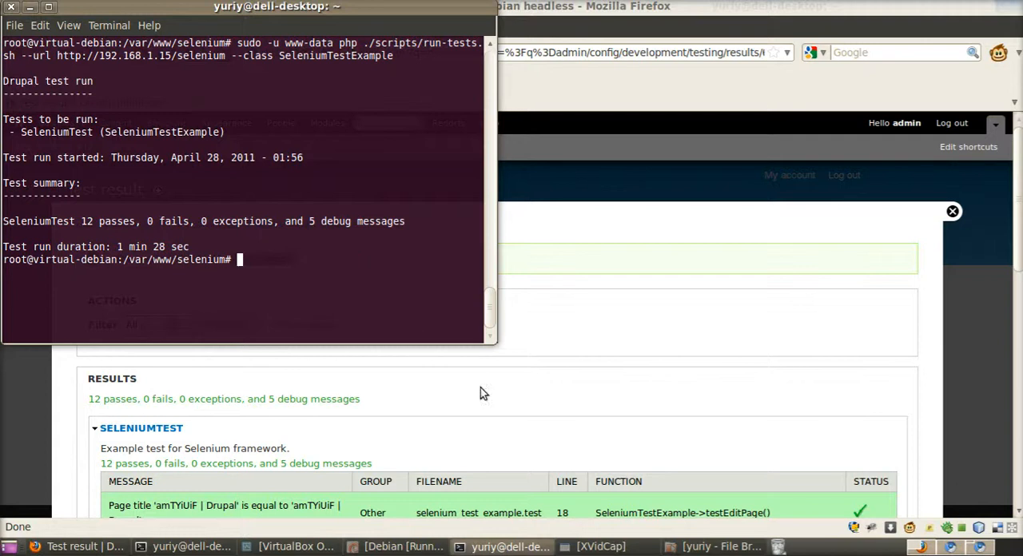